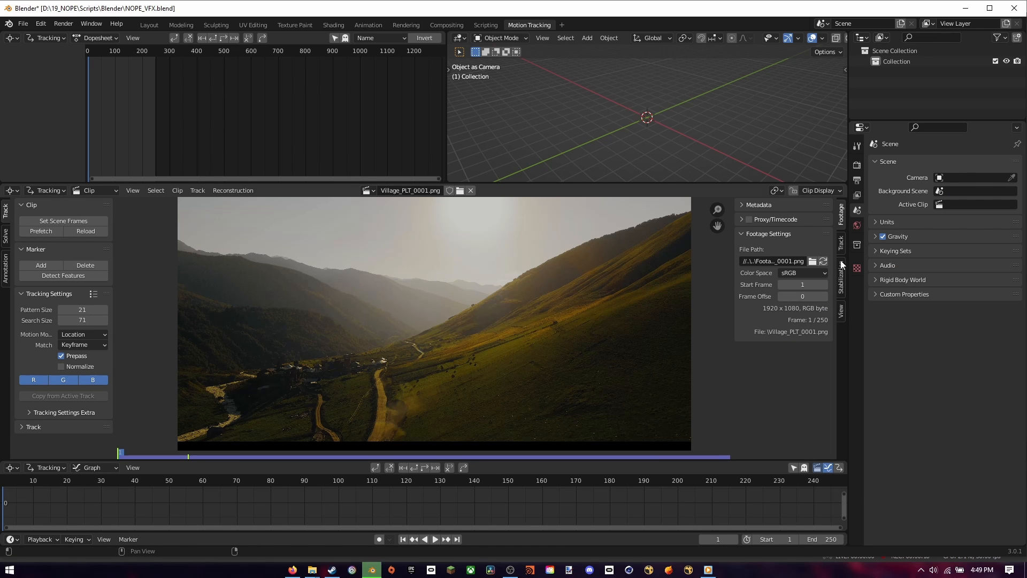
Detect features, track with a 97 px margin, solve and set up the tracking scene, then go to Compositing
left_click(63, 275)
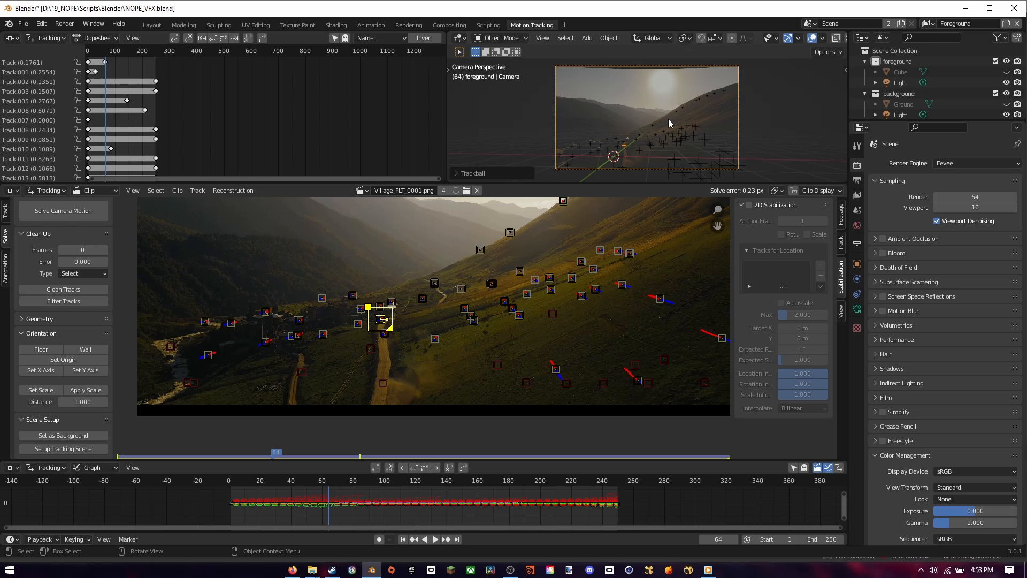
left_click(63, 359)
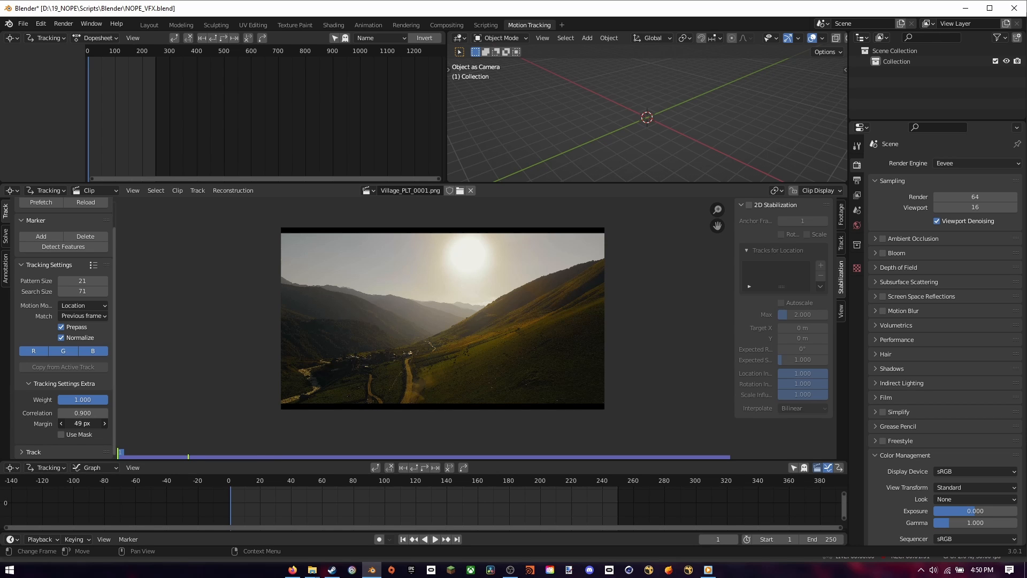
left_click_drag(72, 424, 82, 423)
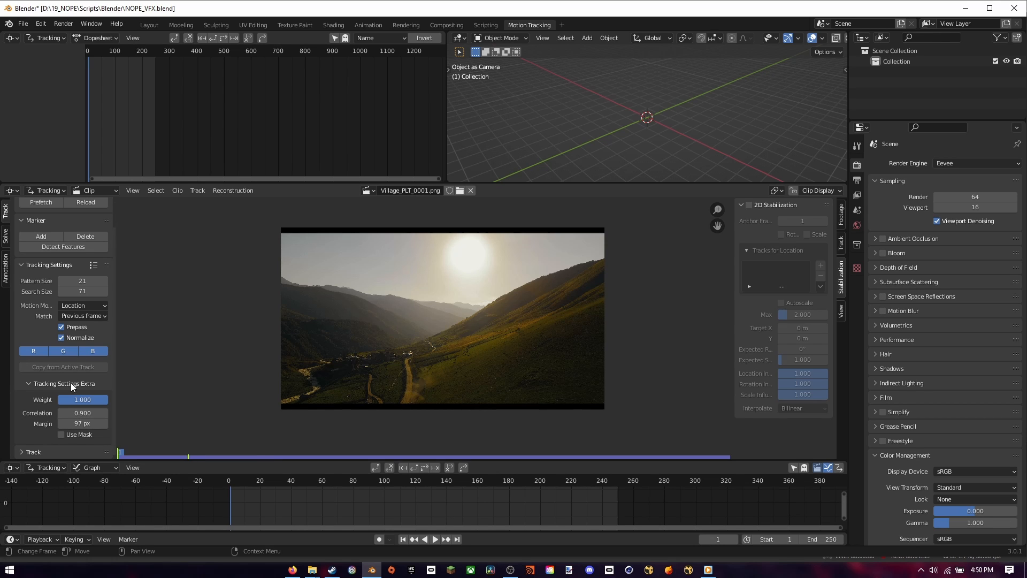
left_click(64, 246)
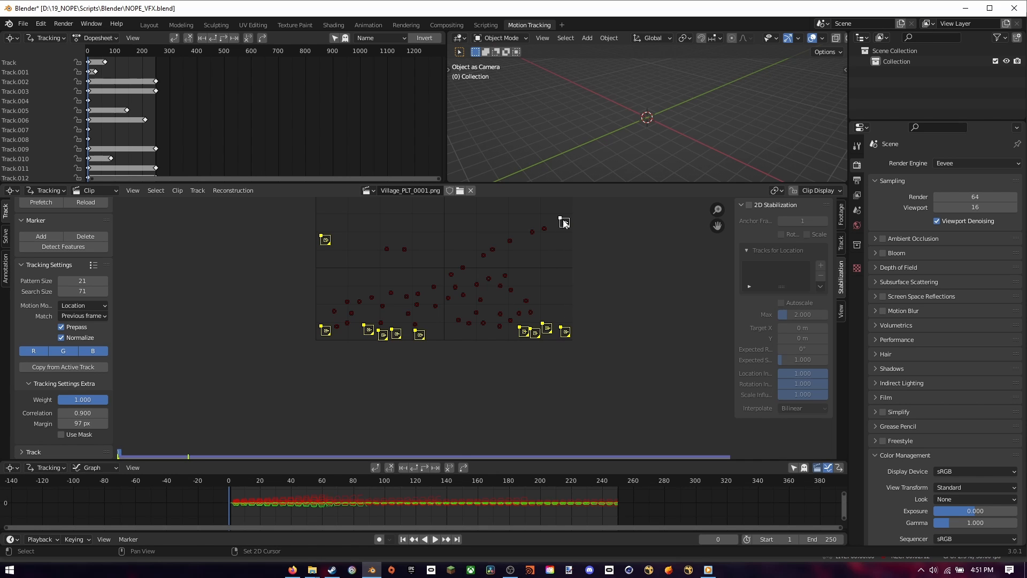
left_click(448, 25)
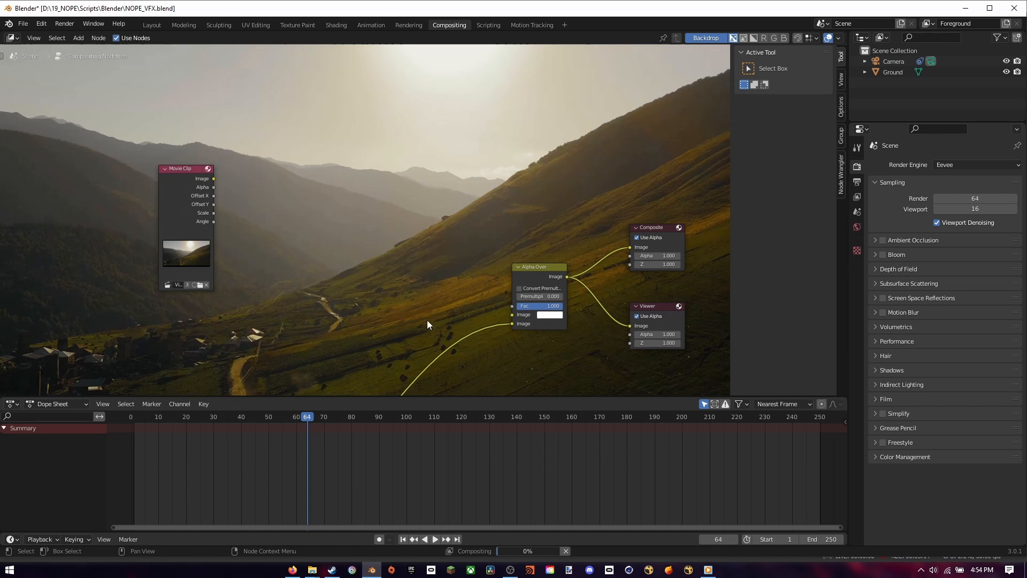
Shape a circle mesh into a saucer in Edit Mode with a level-3 Subdivision Surface modifier
left_click(149, 24)
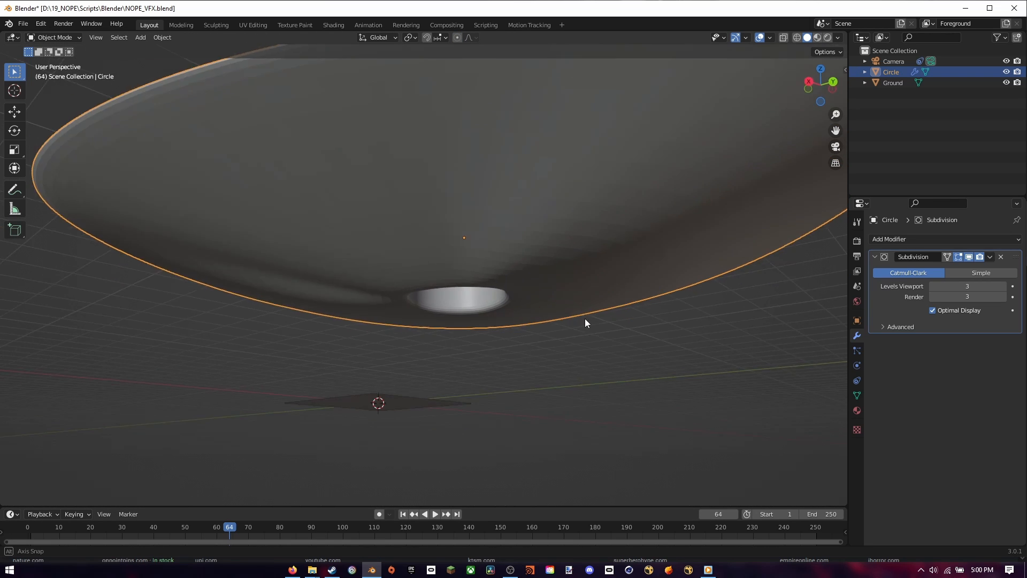
key("Tab")
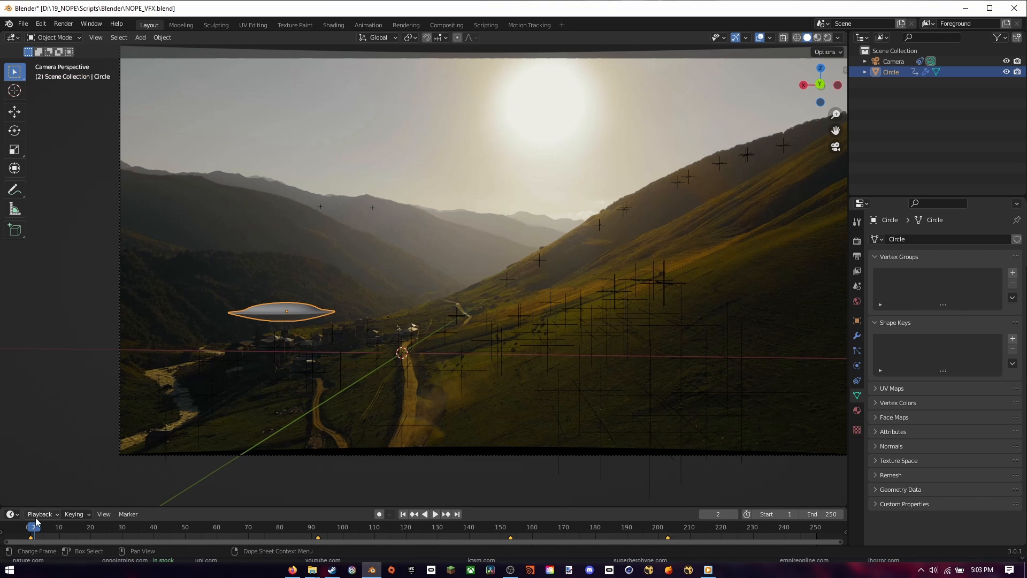
Keyframe the saucer's location and height along the timeline and play back the flight
left_click(435, 513)
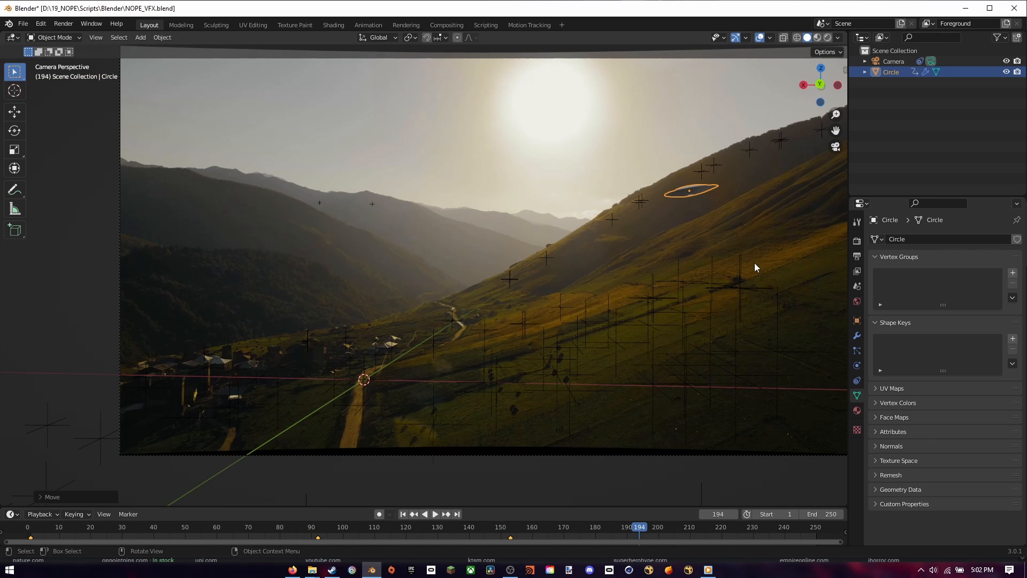
key("g")
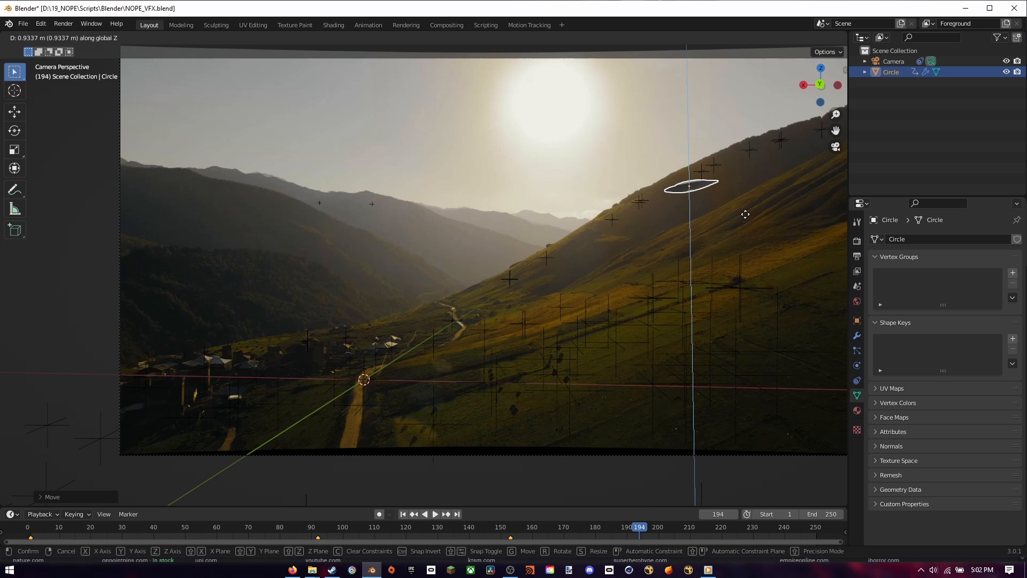
left_click(435, 513)
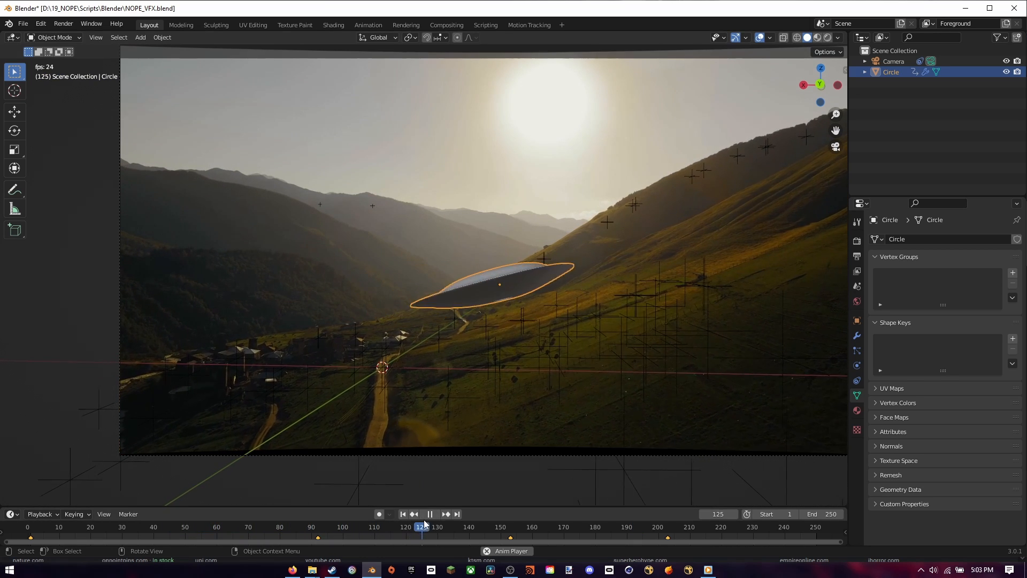
left_click(430, 514)
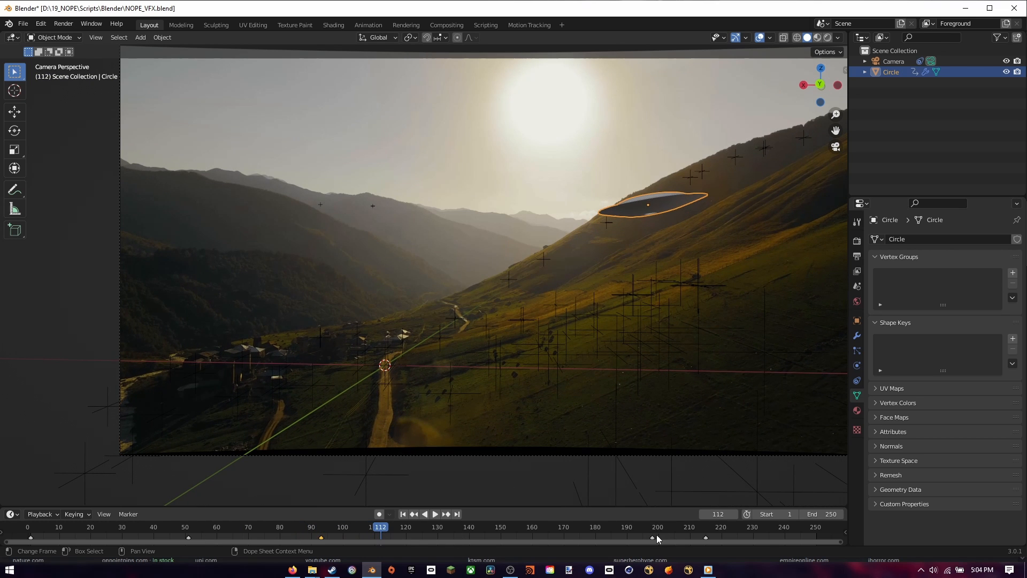
left_click(435, 516)
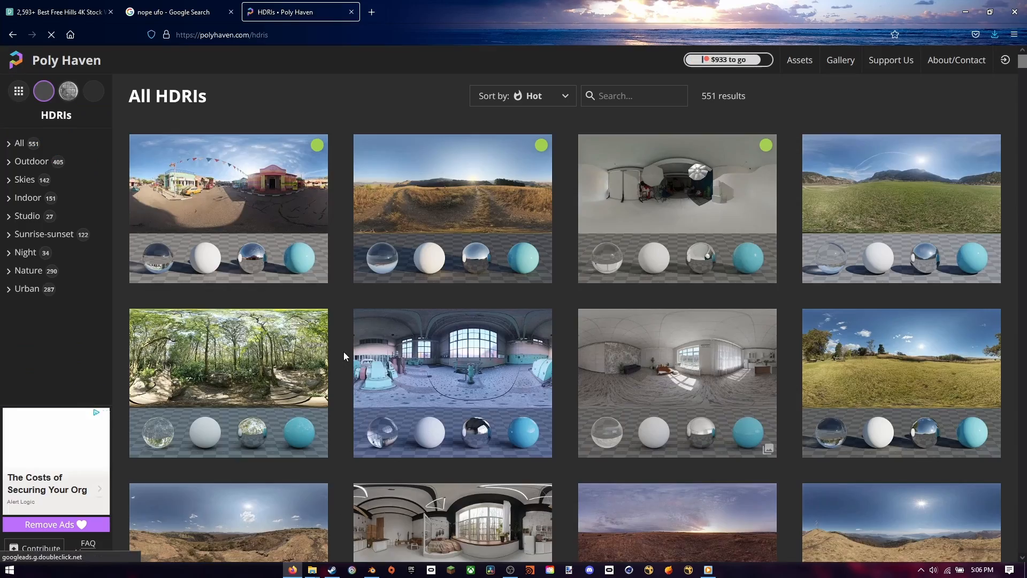
Bring up Poly Haven's Rolling Hills HDRI page in the browser for download
left_click(452, 209)
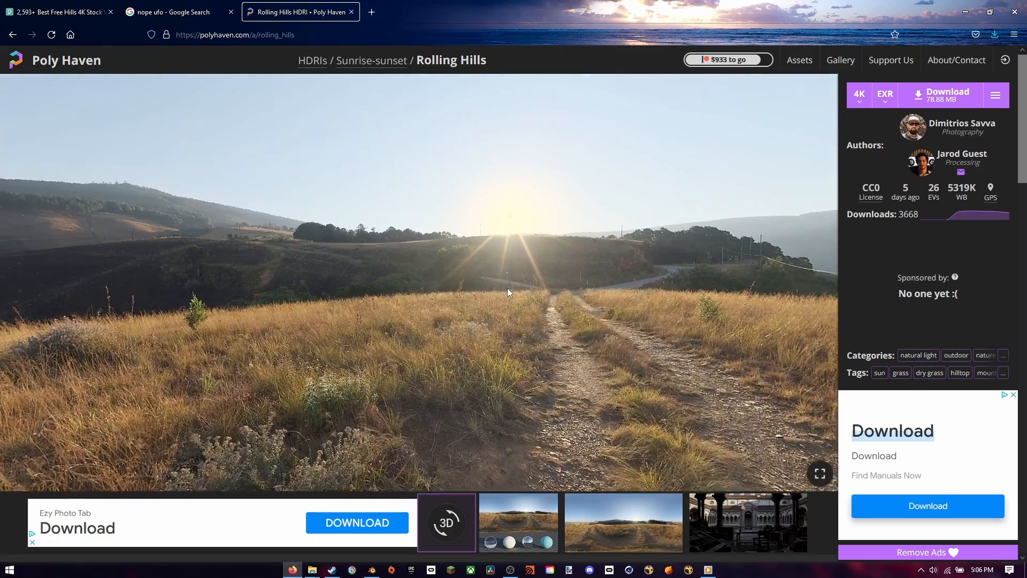
left_click(941, 95)
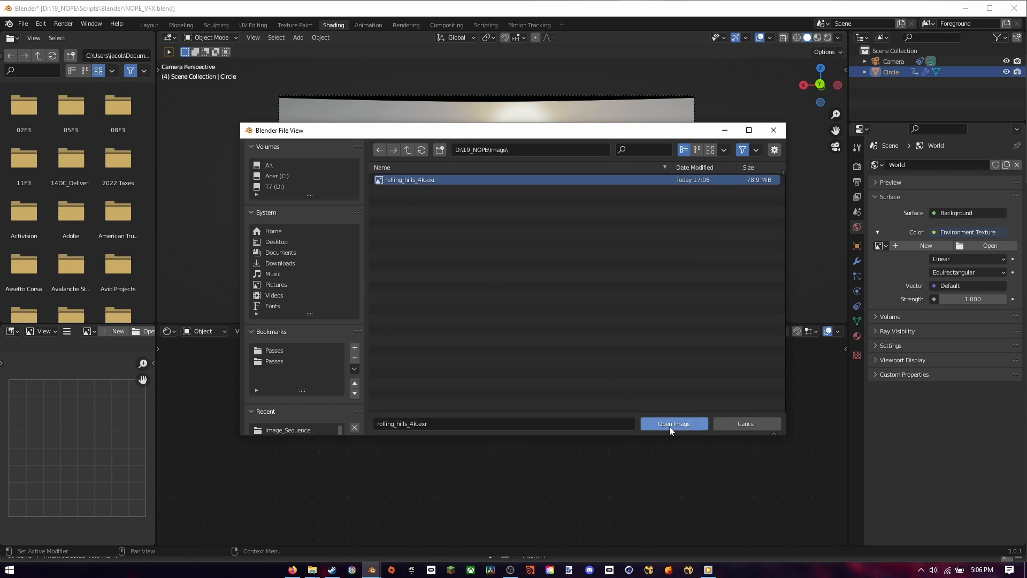
Load rolling_hills_4k.exr as the world environment and wire Musgrave textures through Multiply into the saucer's BSDF
left_click(673, 423)
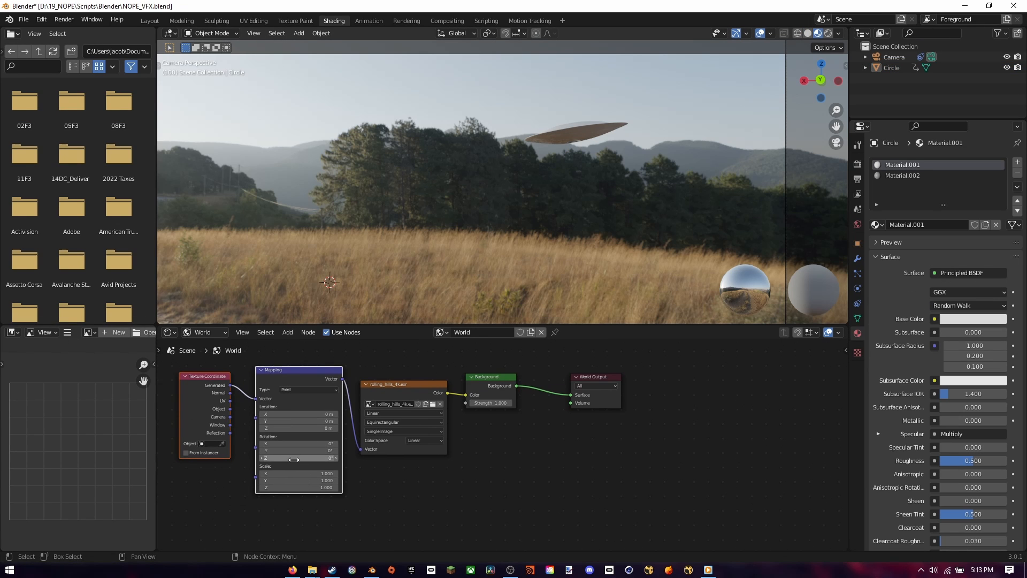
left_click(527, 422)
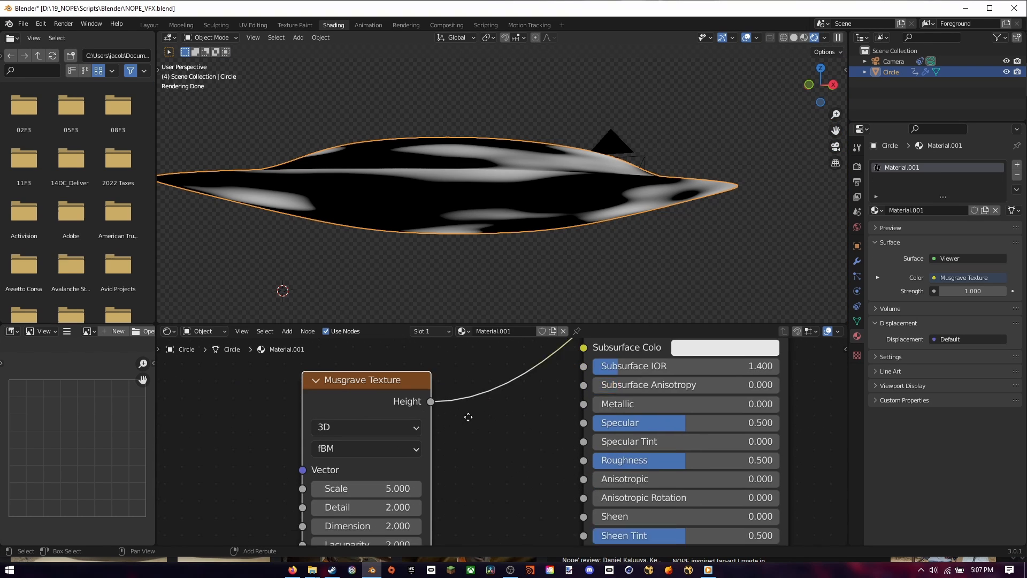
left_click_drag(367, 488, 406, 446)
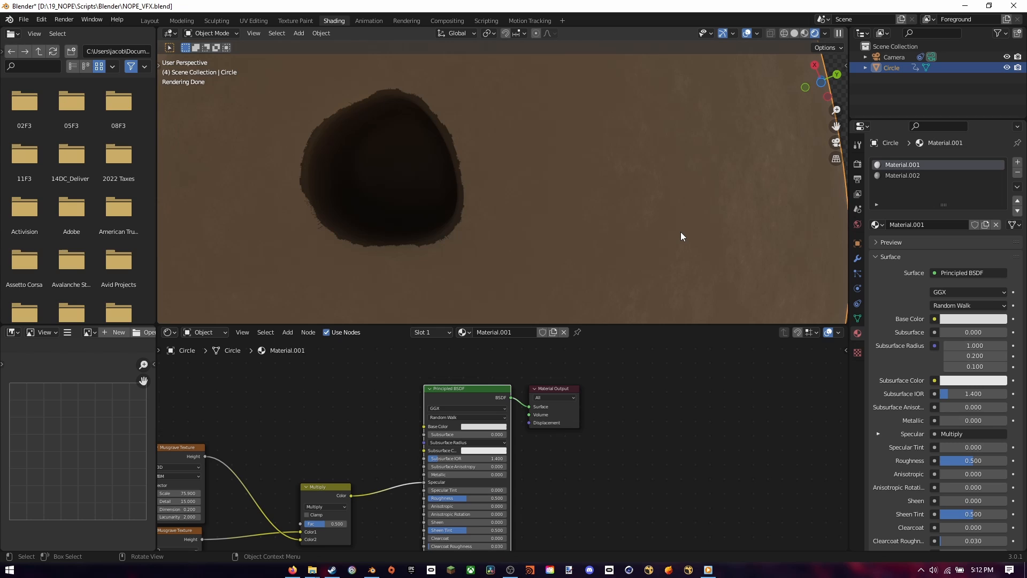
Enable the Vector render pass and feed Render Layers Image into Alpha Over with the Movie Clip
left_click(148, 21)
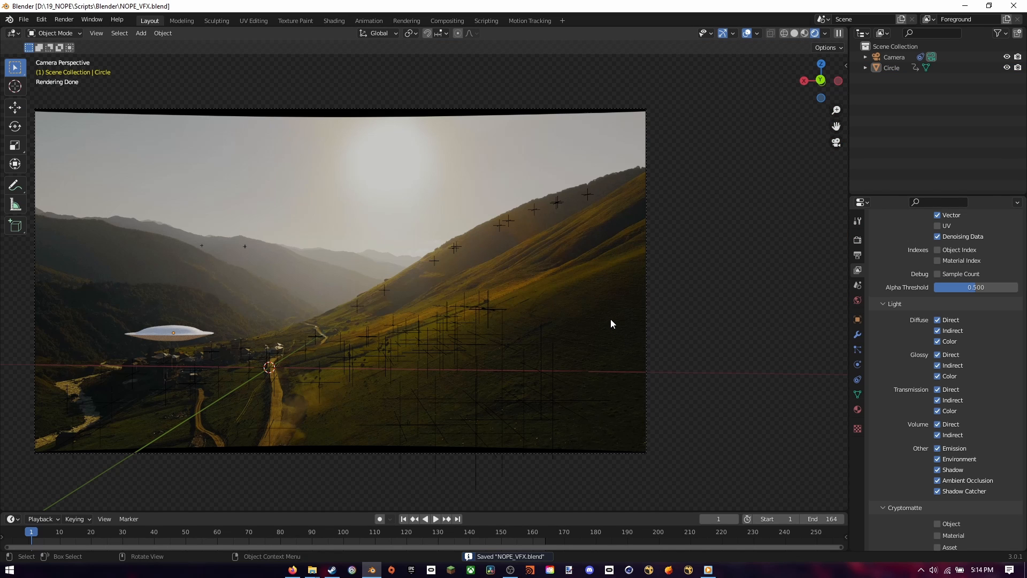
left_click(447, 21)
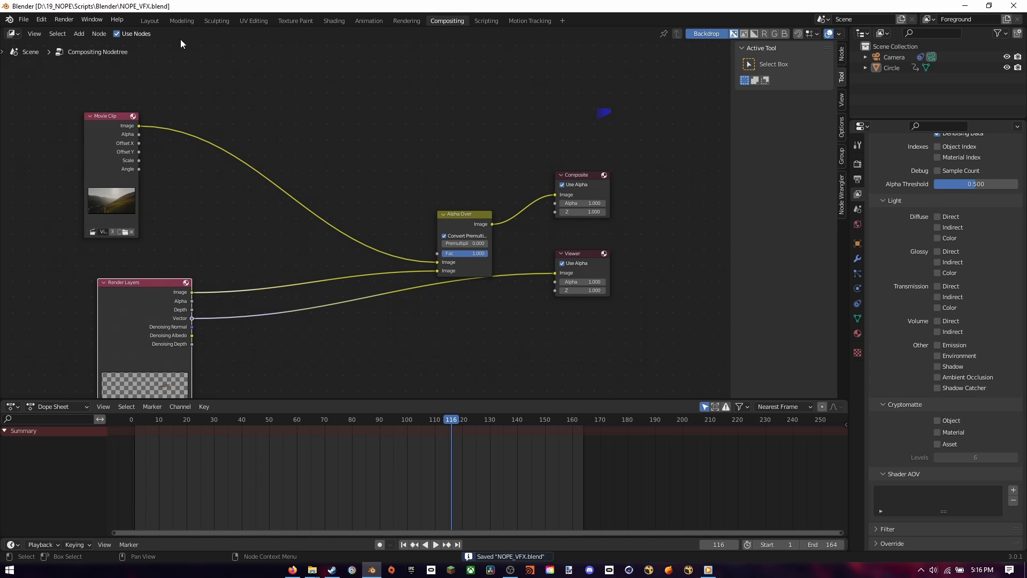
left_click(149, 20)
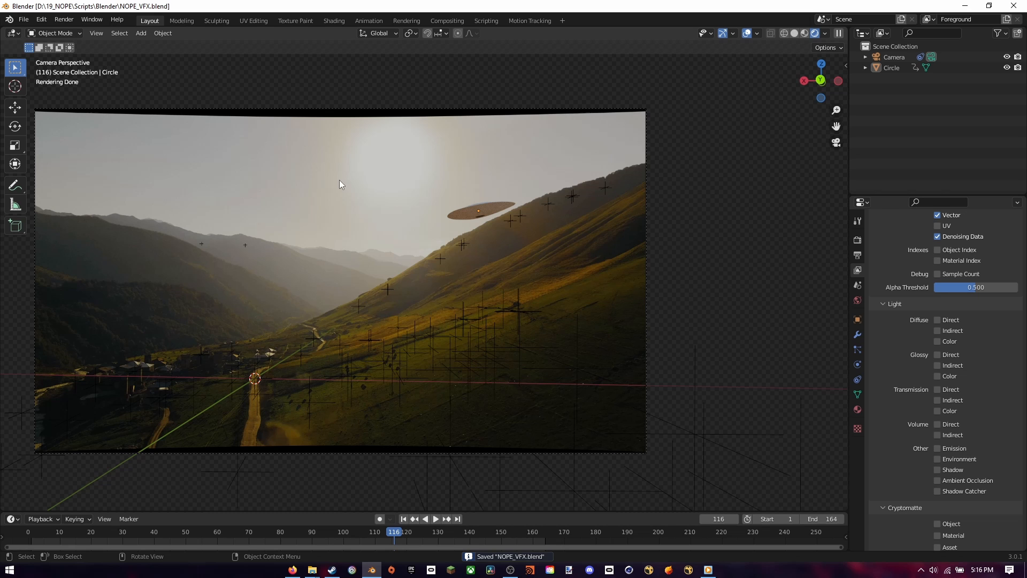
left_click(300, 532)
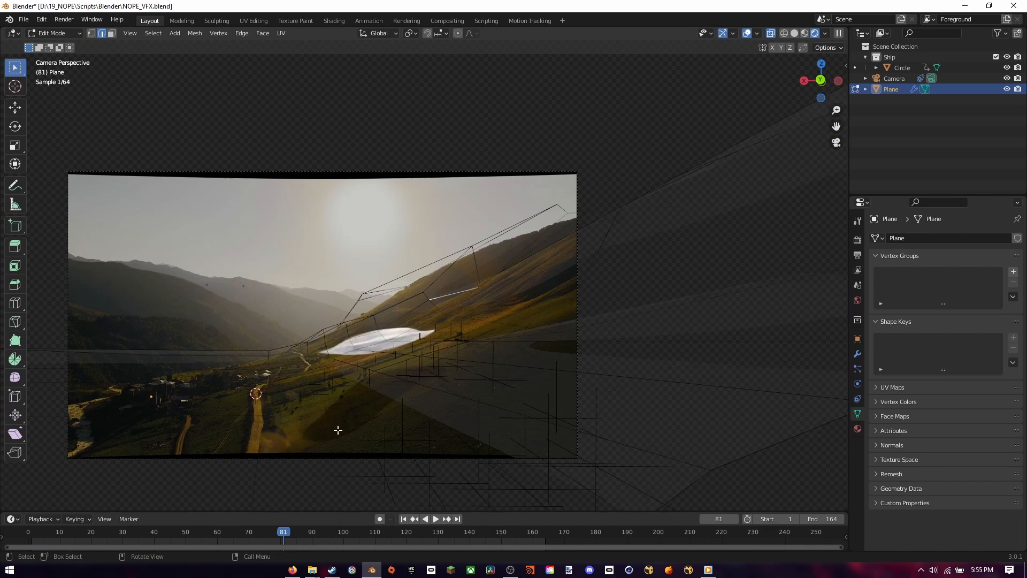
Add a hillside-matched plane set as Shadow Catcher beneath the saucer
left_click(447, 20)
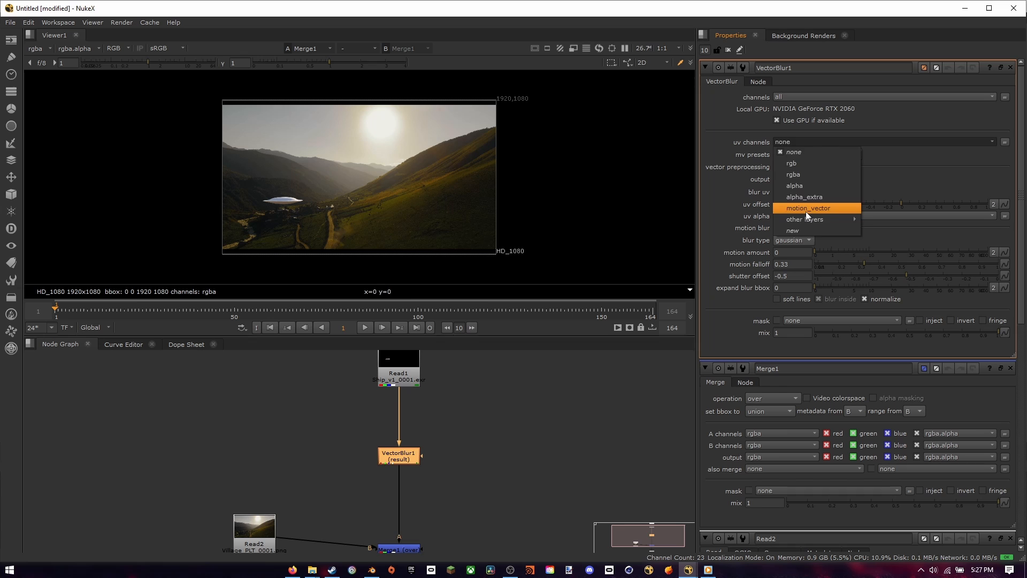
VectorBlur the saucer from motion_vector channels at amount 2.4 and add a Glow node after it
left_click(810, 207)
type("Glow [Filter]")
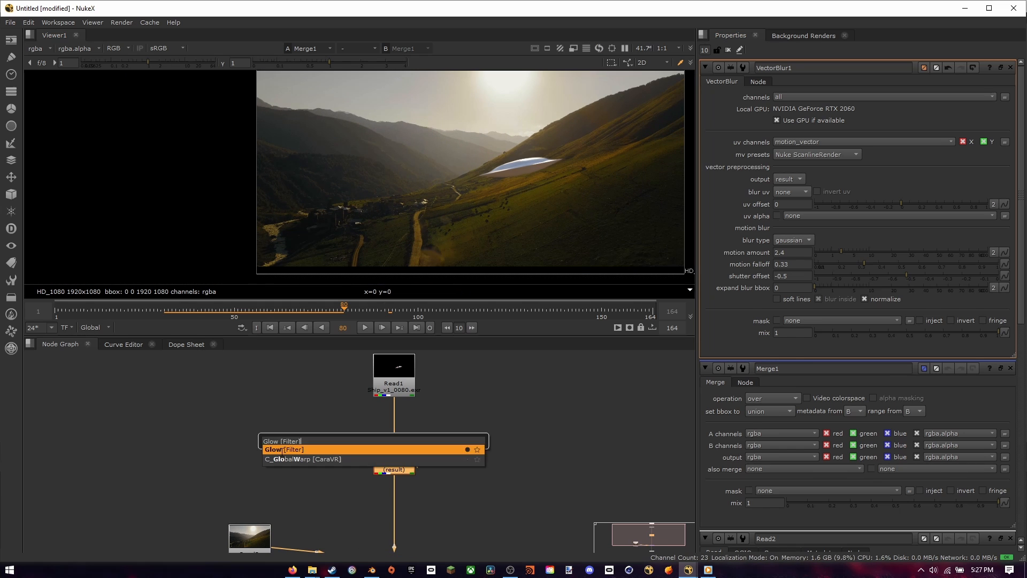
left_click(282, 449)
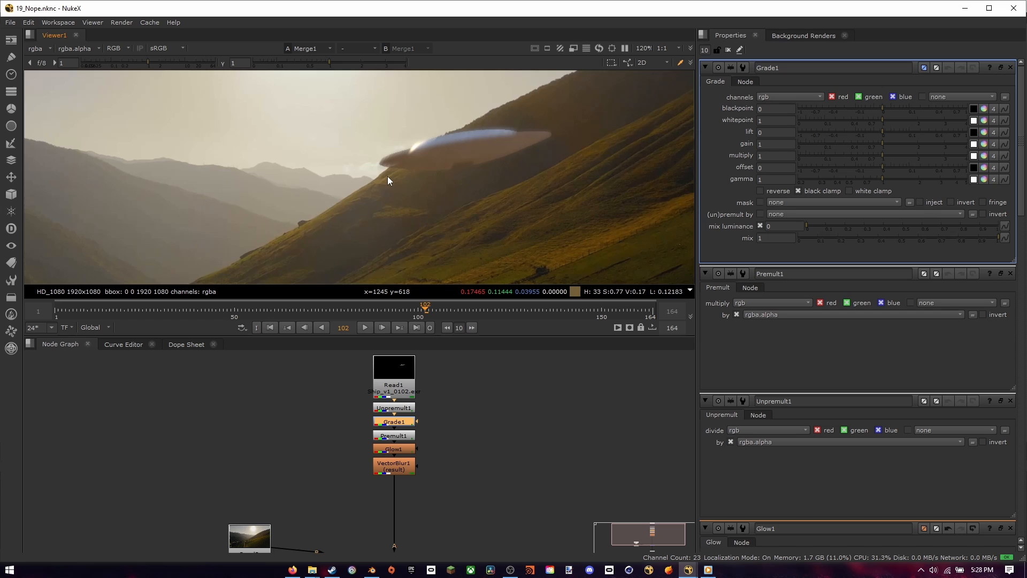
Warm Grade1's lift, gain and gamma on the colour wheel and add a Tracker with track 1 on Read2
left_click(113, 48)
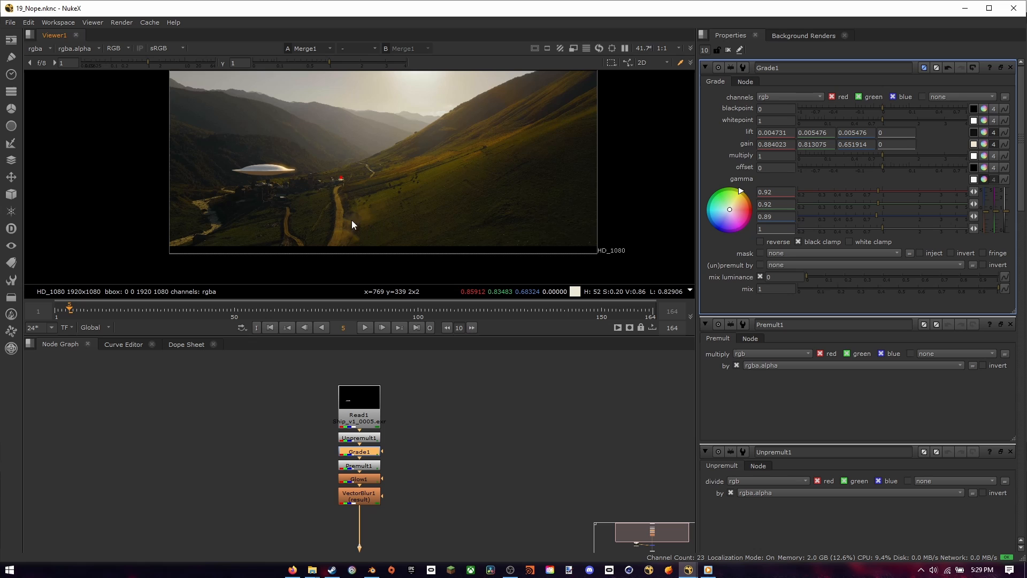
left_click_drag(68, 306, 285, 306)
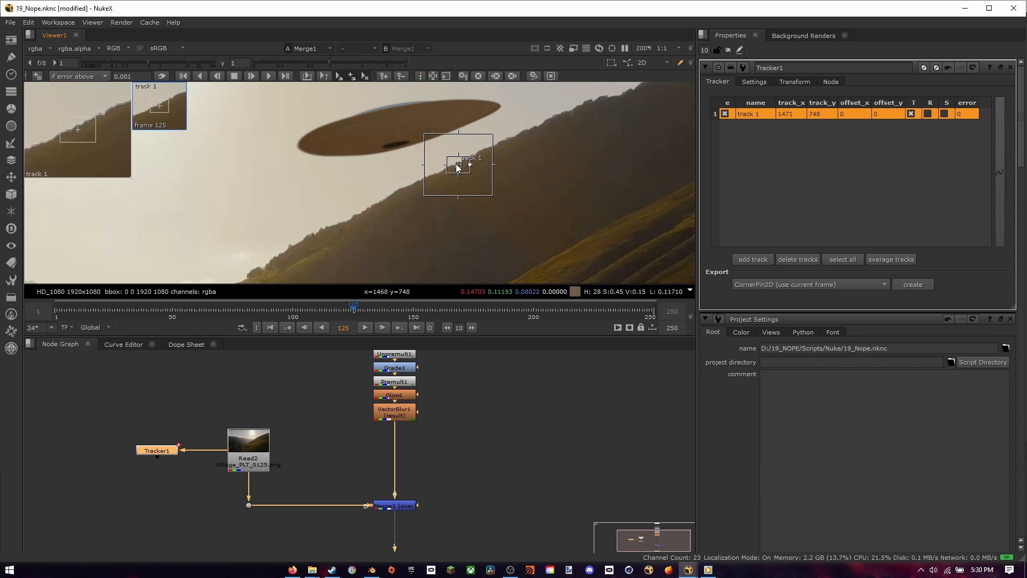
Draw a Roto shape eroded into Grade2's mask at multiply 0.44 and add ColorCorrect gamma 1.3
left_click_drag(459, 166, 355, 216)
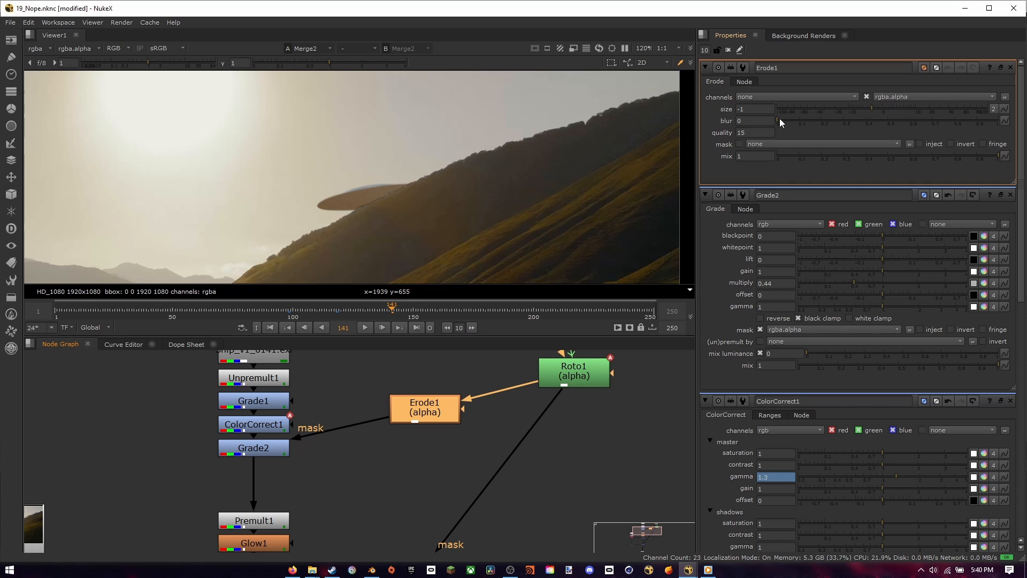
left_click_drag(779, 109, 851, 109)
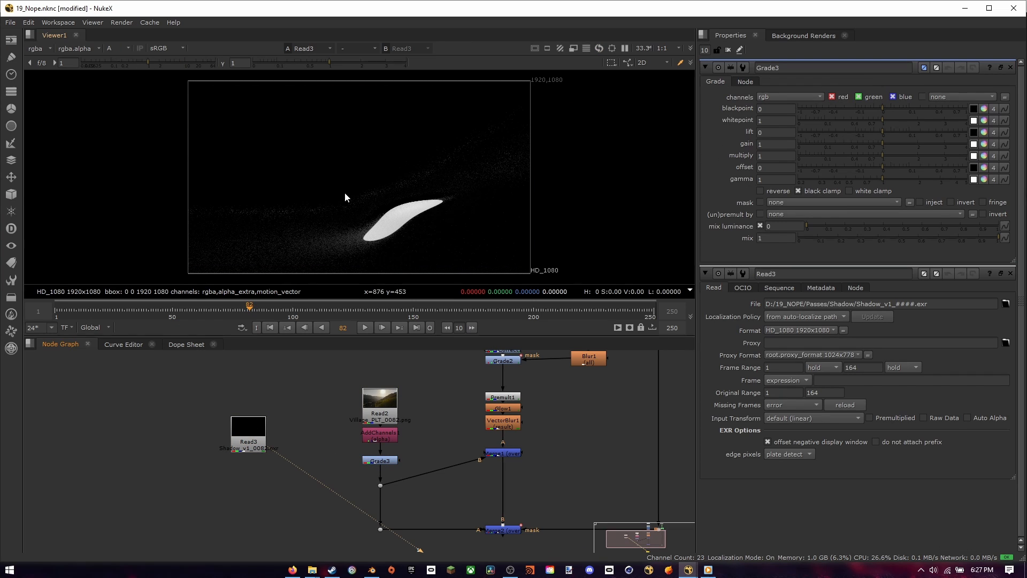
mouse_move(347, 203)
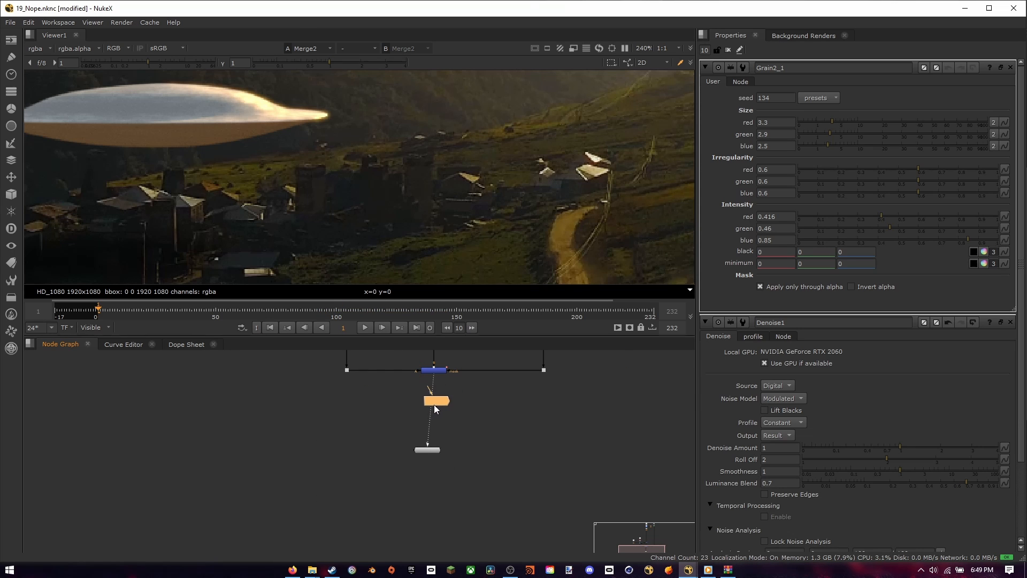
Add a Kodak 5248 Grain node after Denoise and connect it to the Viewer
left_click(437, 400)
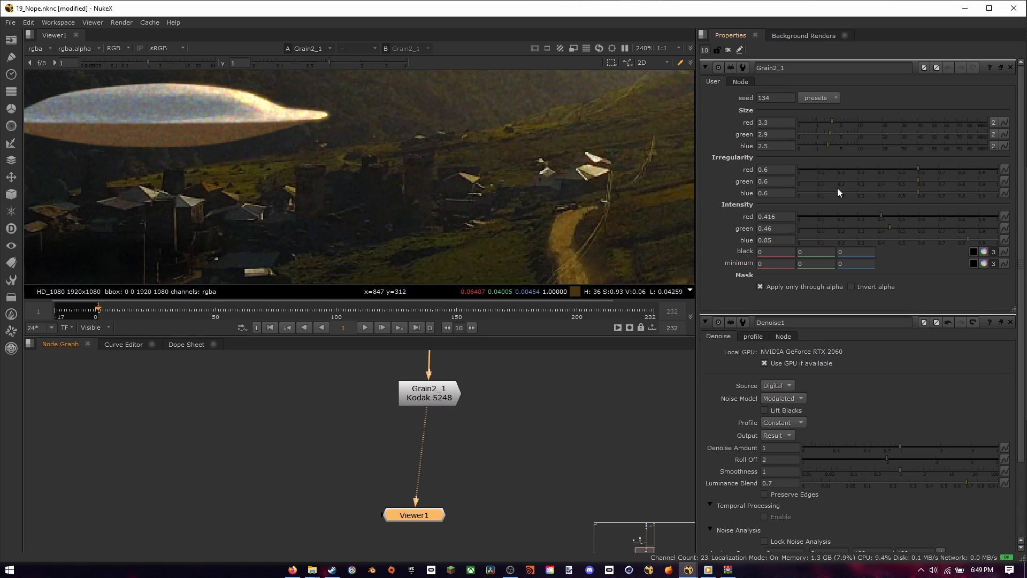